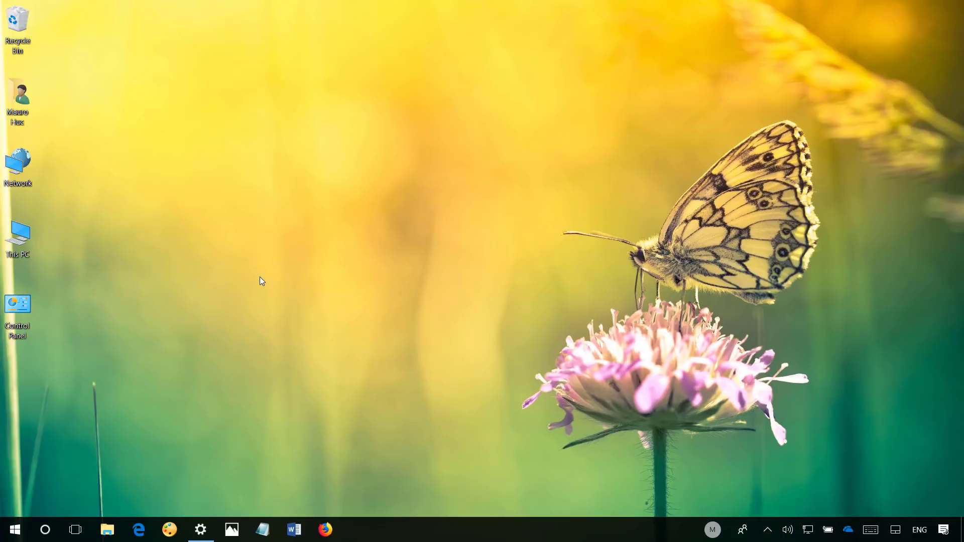
mouse_move(242, 264)
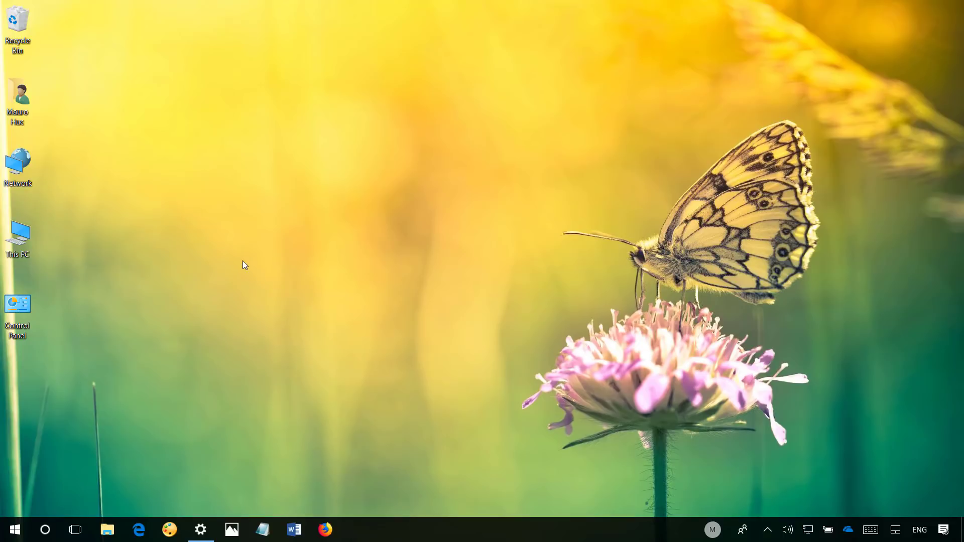
mouse_move(227, 307)
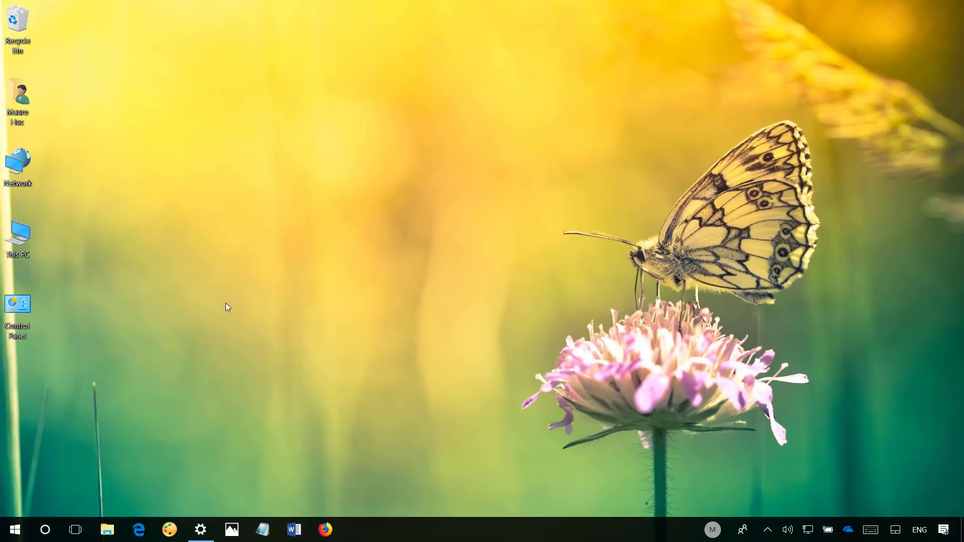
- Go to Settings > Update & Security > Windows Insider Program
left_click(200, 529)
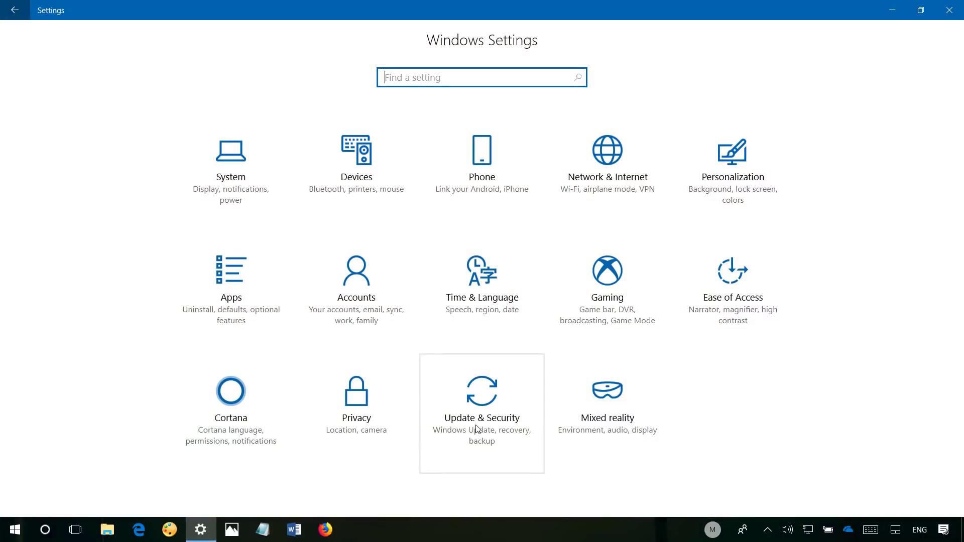
left_click(481, 392)
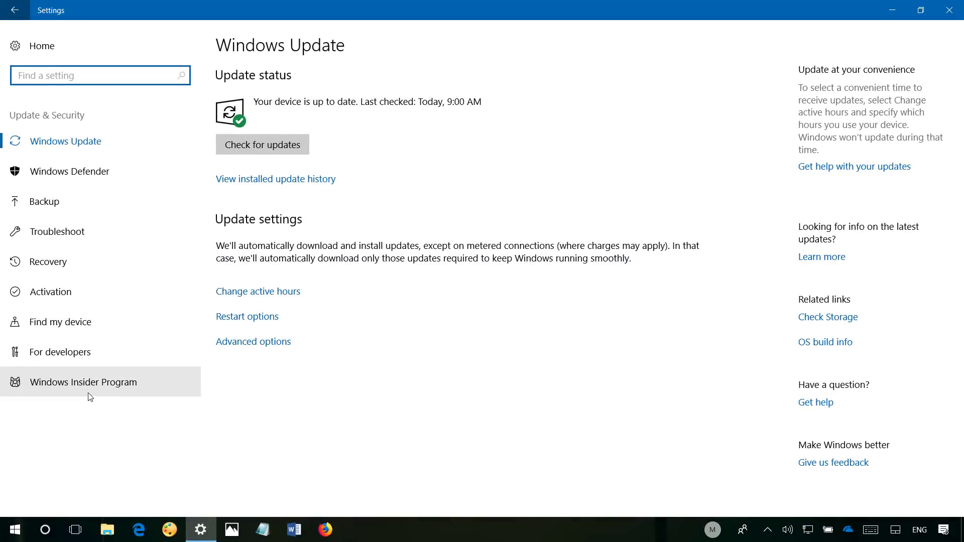
left_click(83, 381)
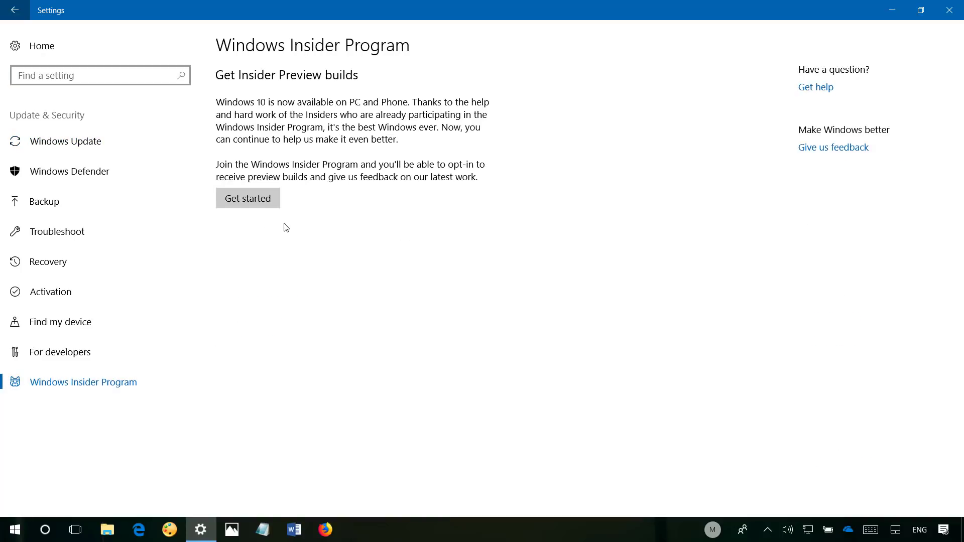
- Link an account and choose to receive Active development of Windows content
left_click(247, 198)
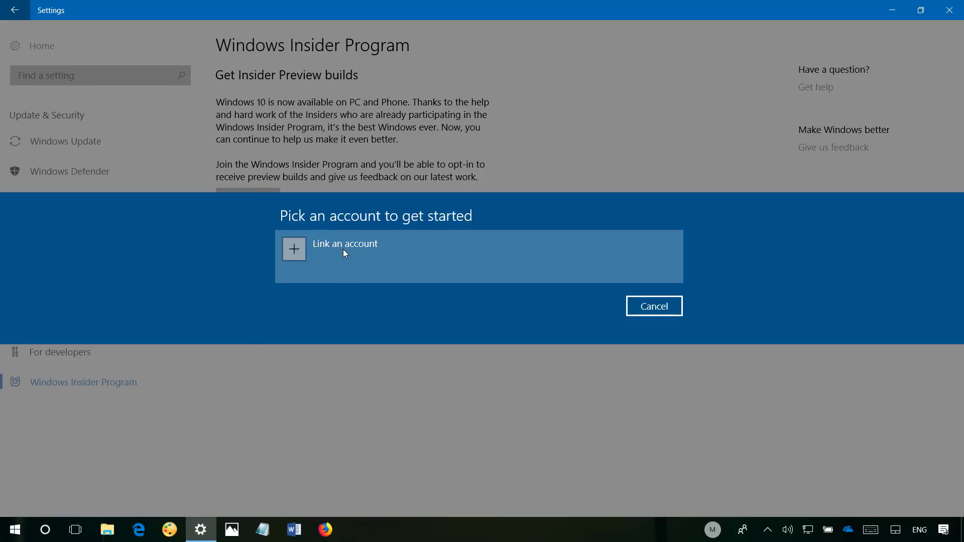
mouse_move(326, 254)
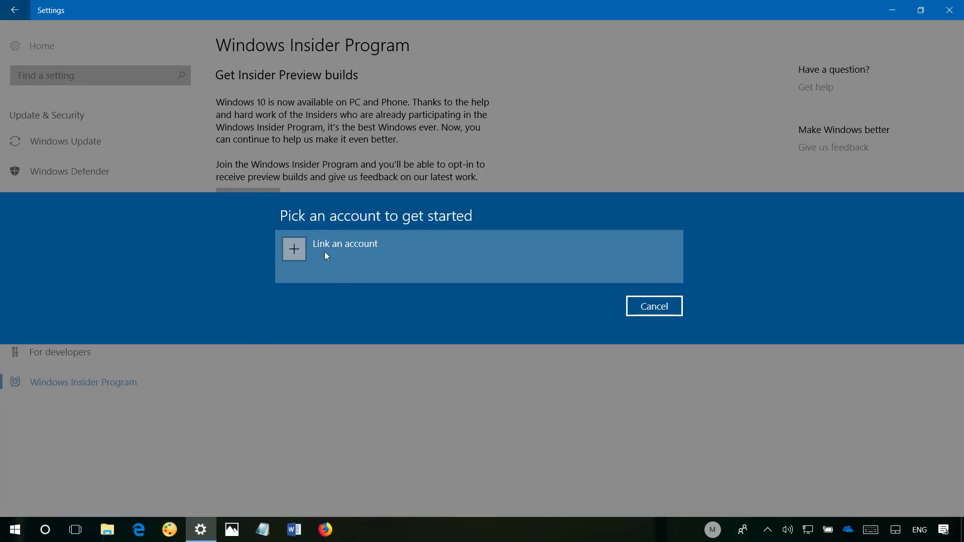
left_click(345, 244)
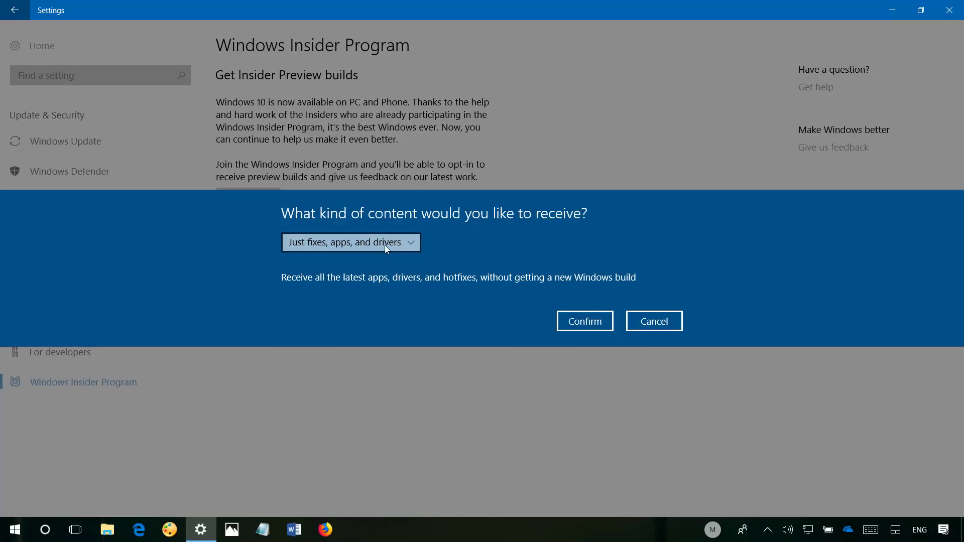
left_click(350, 242)
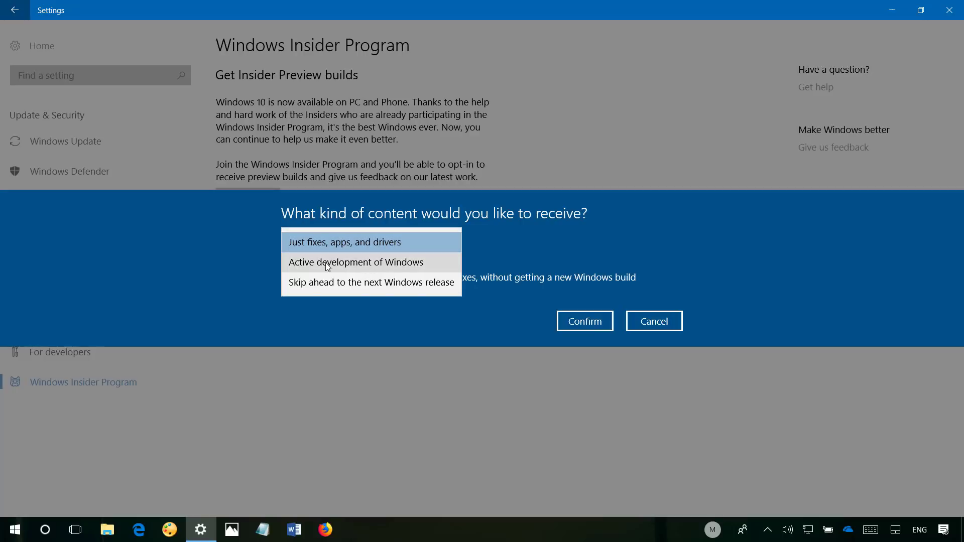
left_click(355, 262)
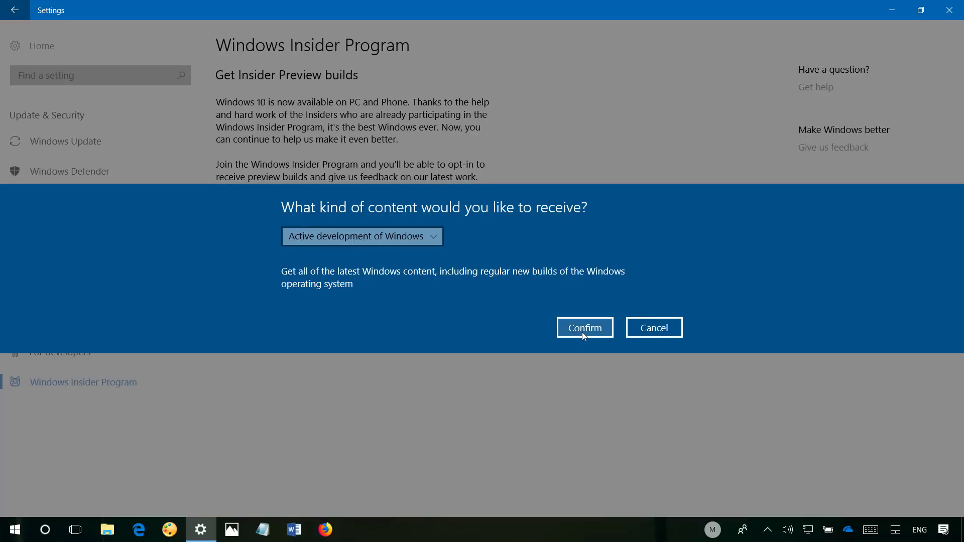
left_click(583, 327)
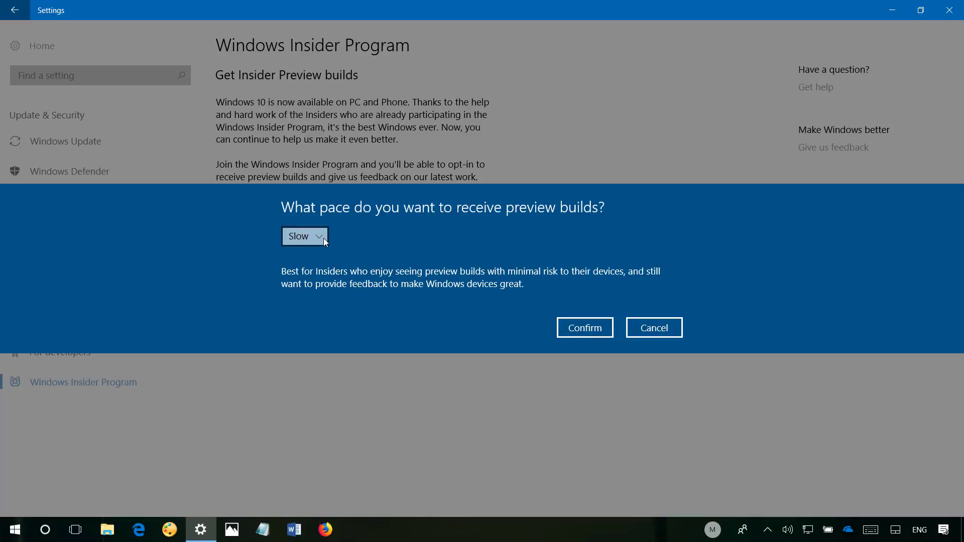
- Select the Fast preview build pace and accept the Insider Program agreement
left_click(305, 236)
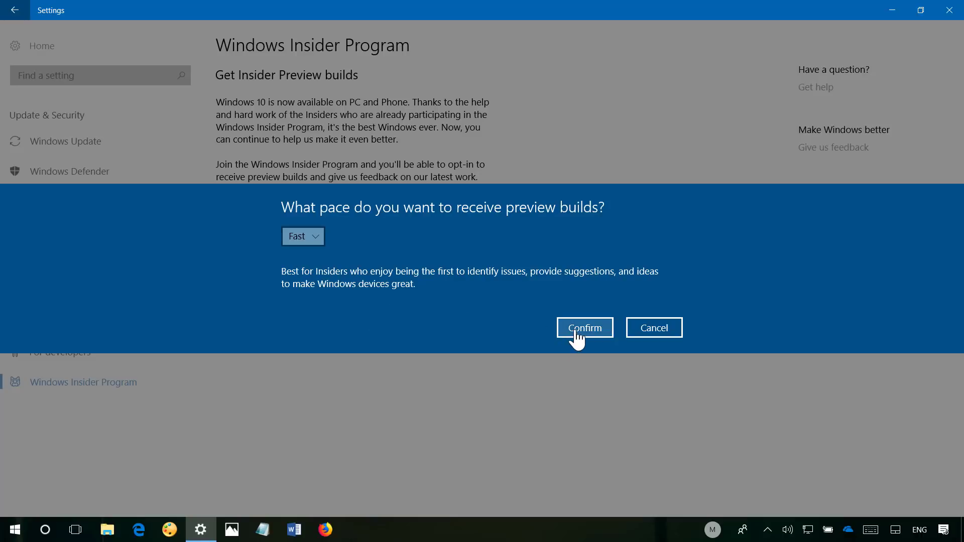
left_click(583, 327)
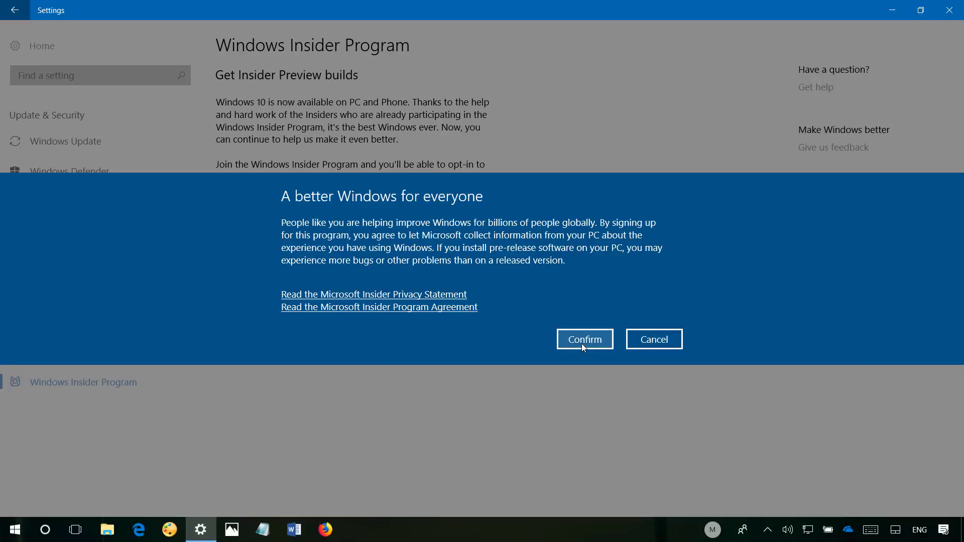
left_click(584, 338)
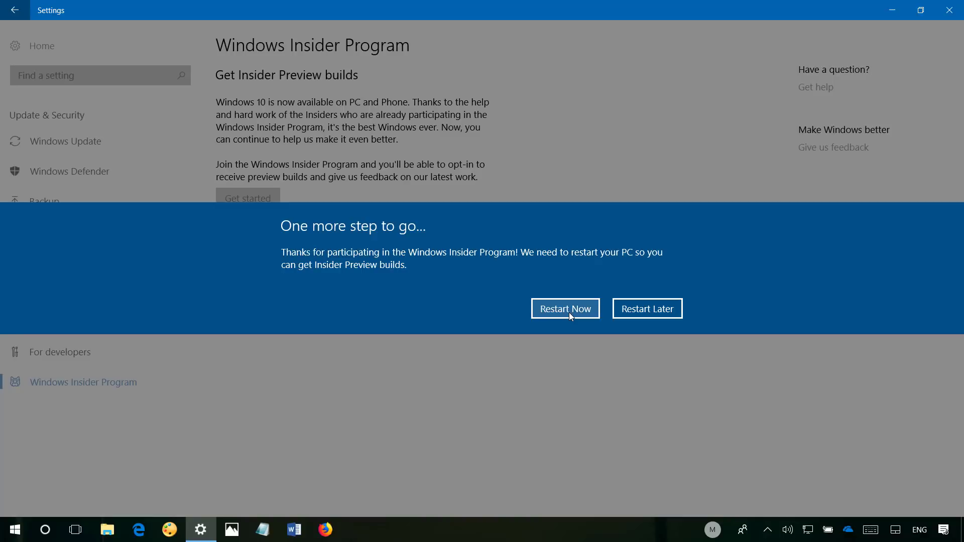
- Dismiss the restart prompt and reopen Settings to the Windows Update page
left_click(564, 308)
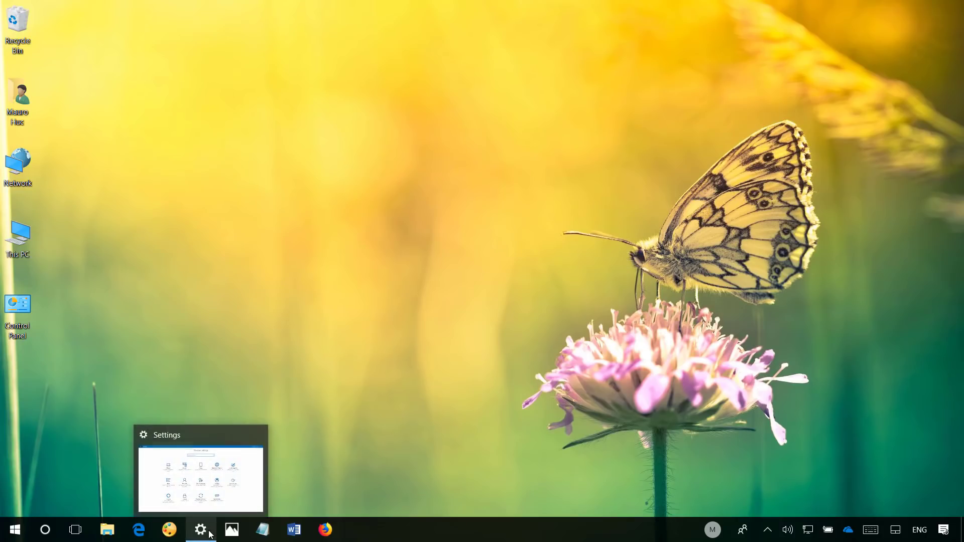
left_click(200, 528)
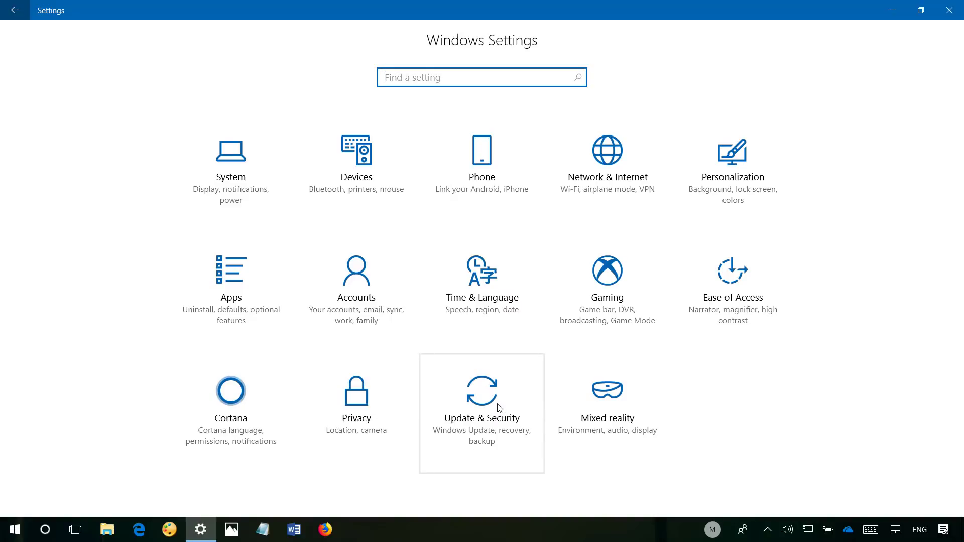
left_click(482, 392)
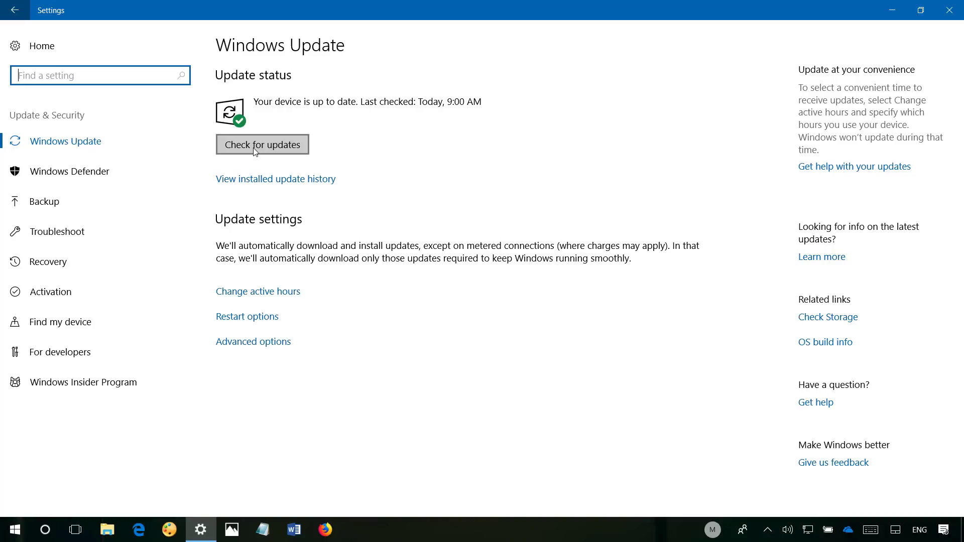
- Check for updates, download build 17083, and restart to install it
left_click(262, 145)
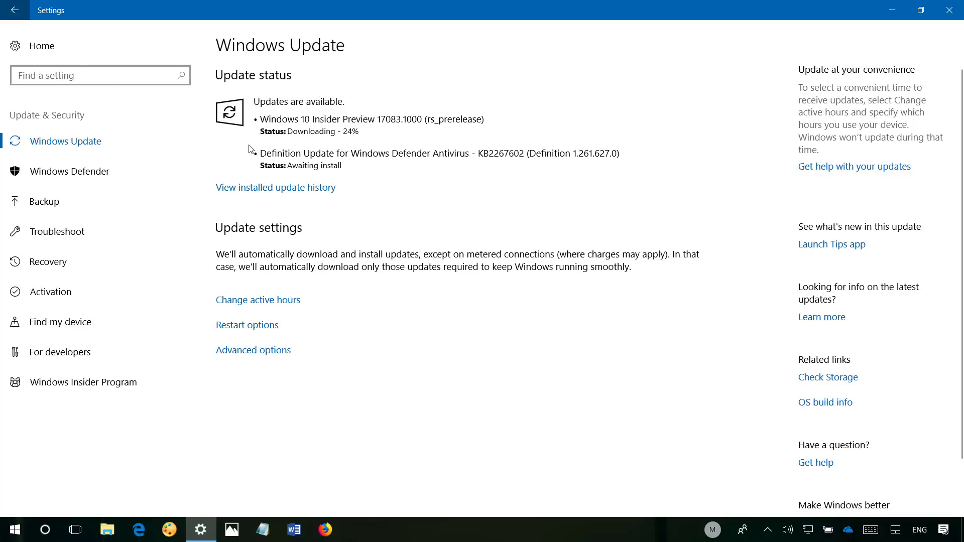
mouse_move(253, 146)
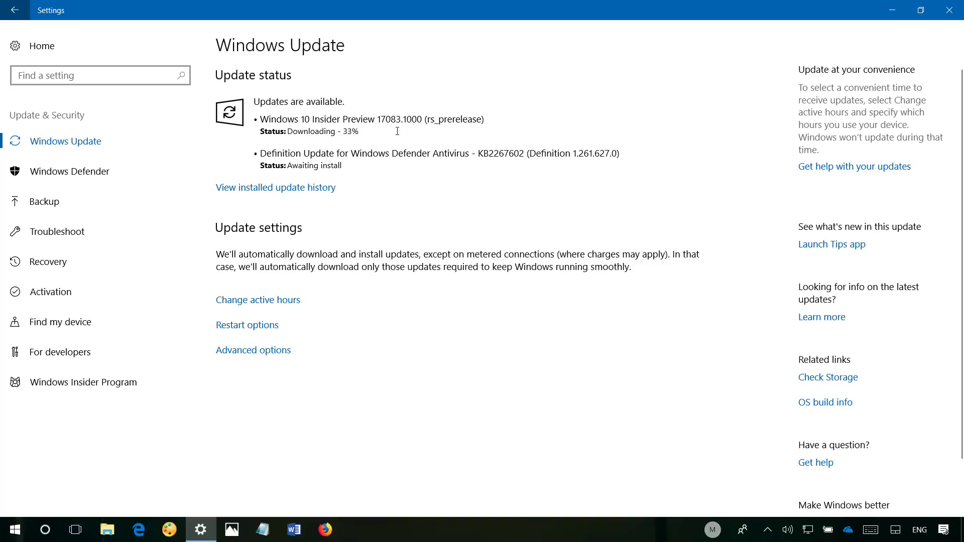
left_click(948, 10)
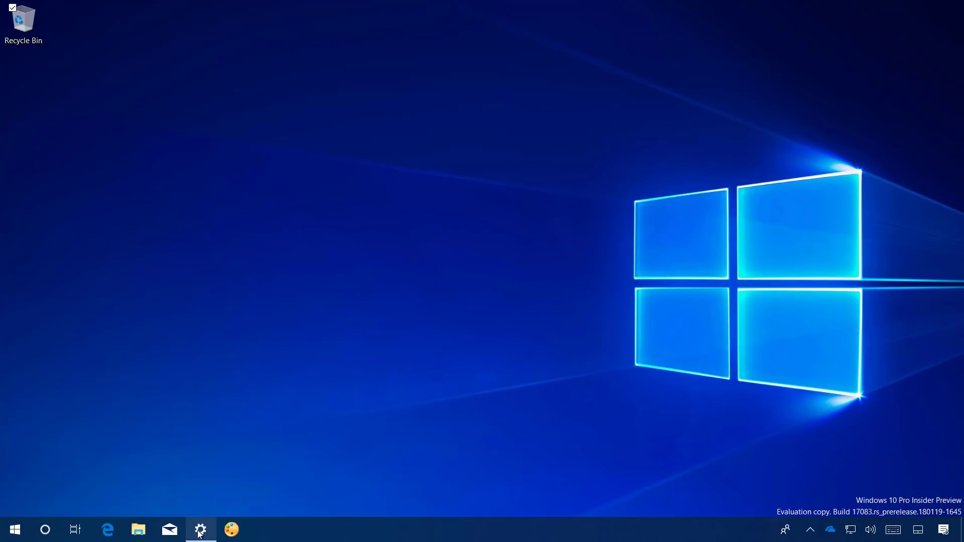
- Review the Stop Insider Preview builds options on the Insider Program page, then cancel them
left_click(200, 529)
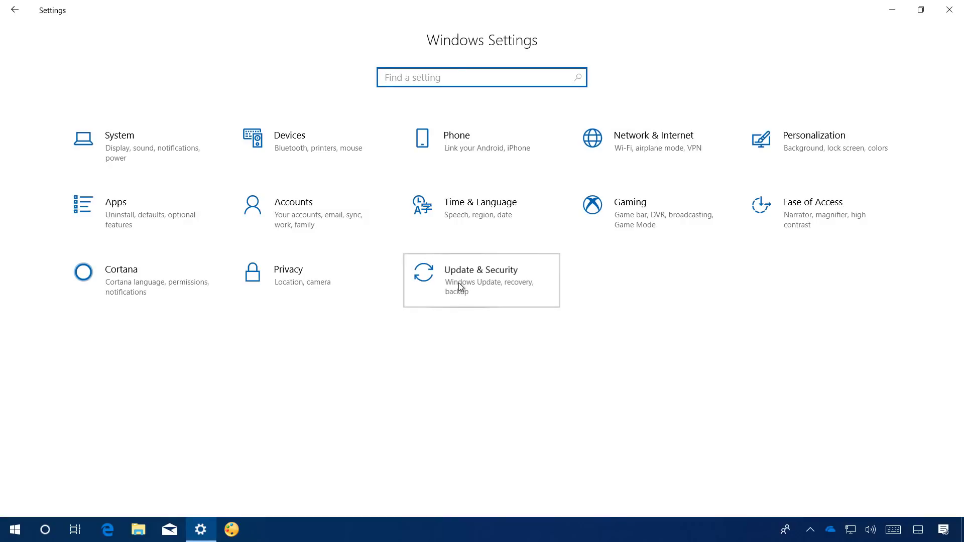
left_click(481, 279)
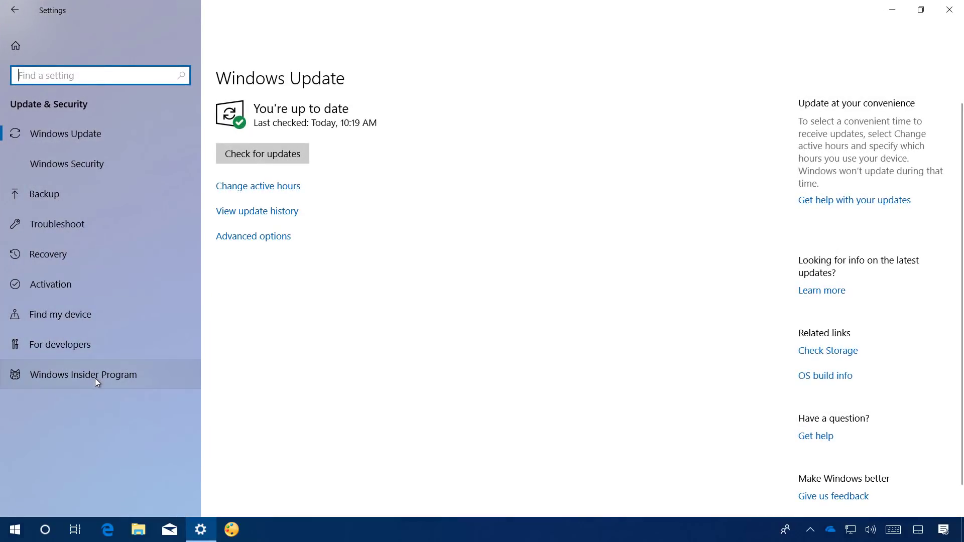
left_click(83, 375)
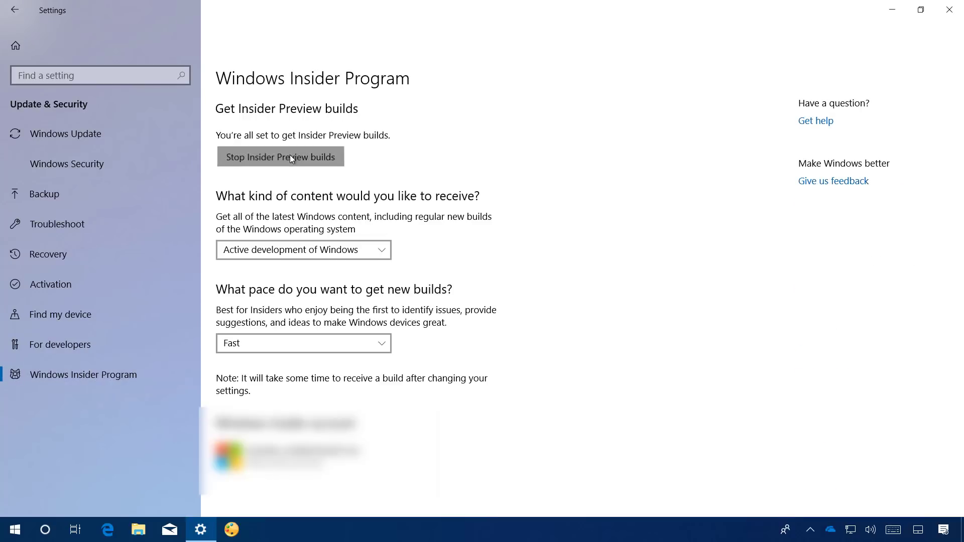
left_click(279, 156)
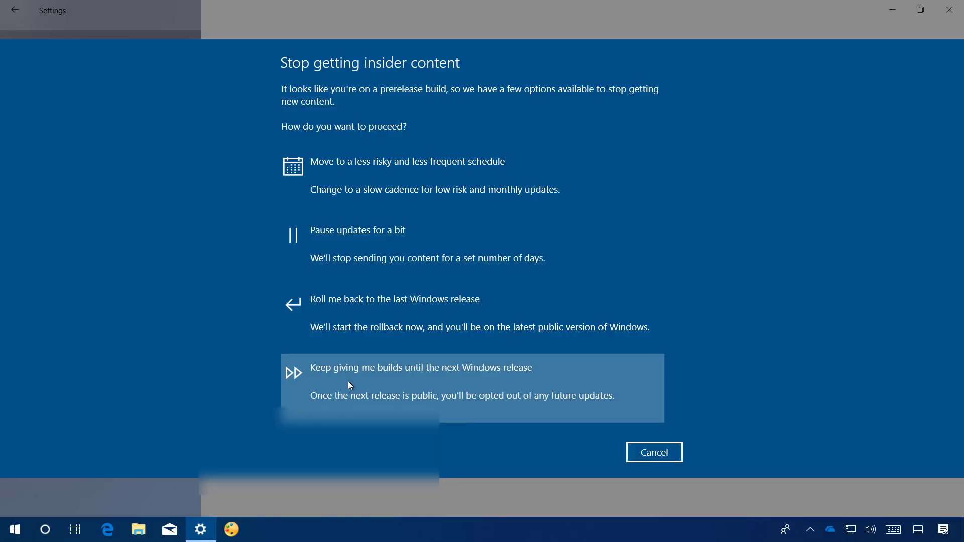
mouse_move(479, 381)
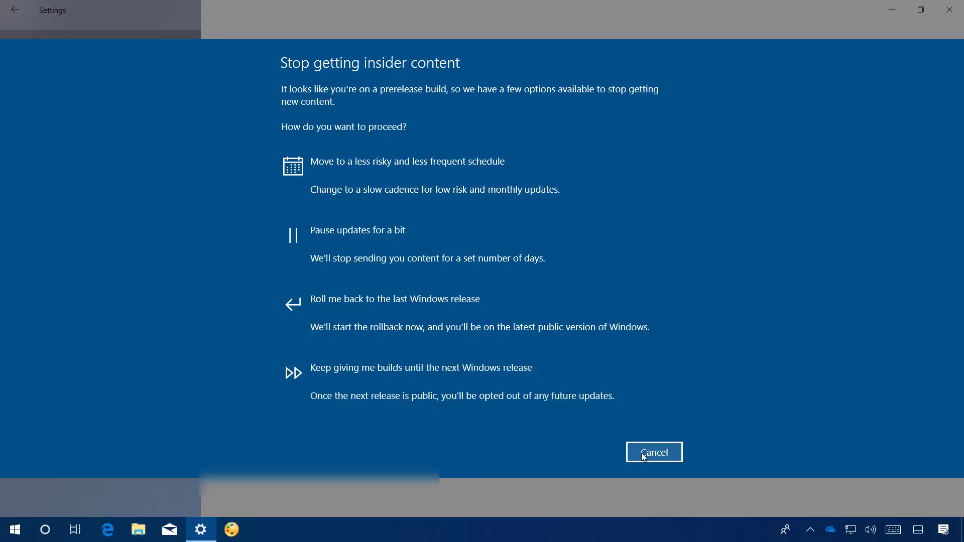
left_click(653, 452)
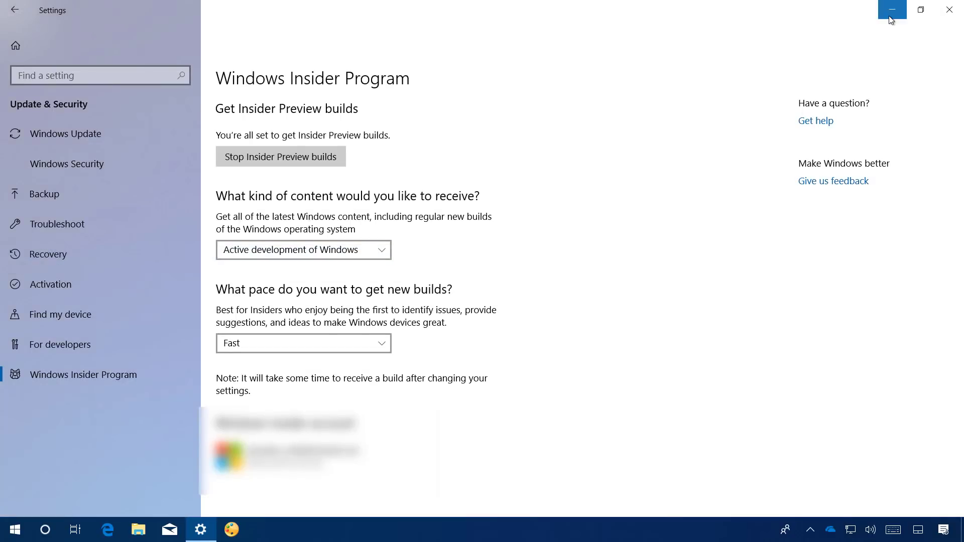
- Minimize the Settings window to reveal the build 17083 desktop
left_click(892, 9)
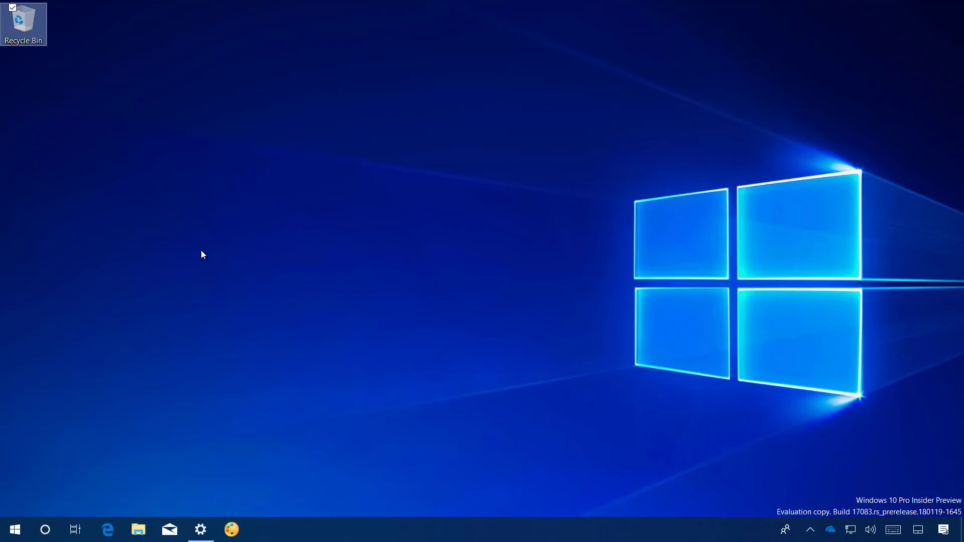
mouse_move(381, 254)
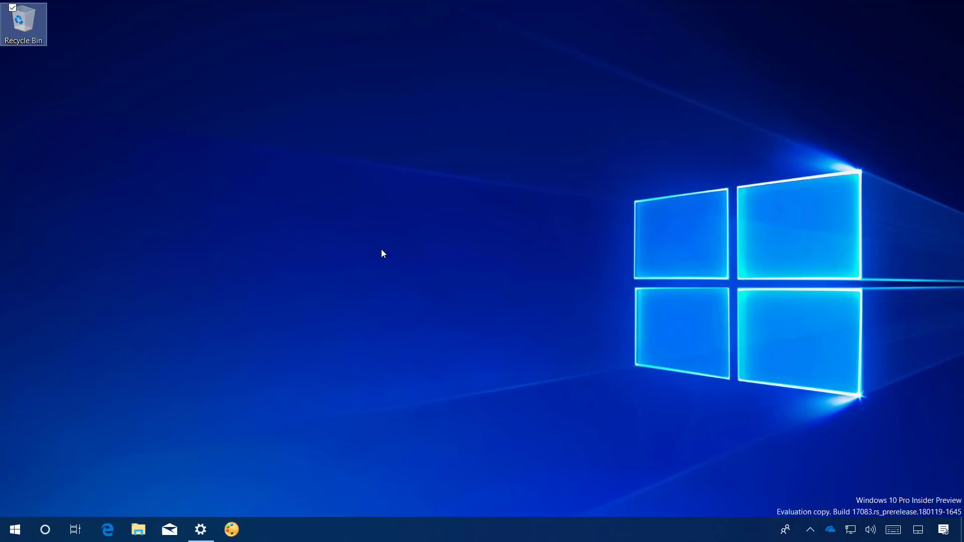
mouse_move(276, 272)
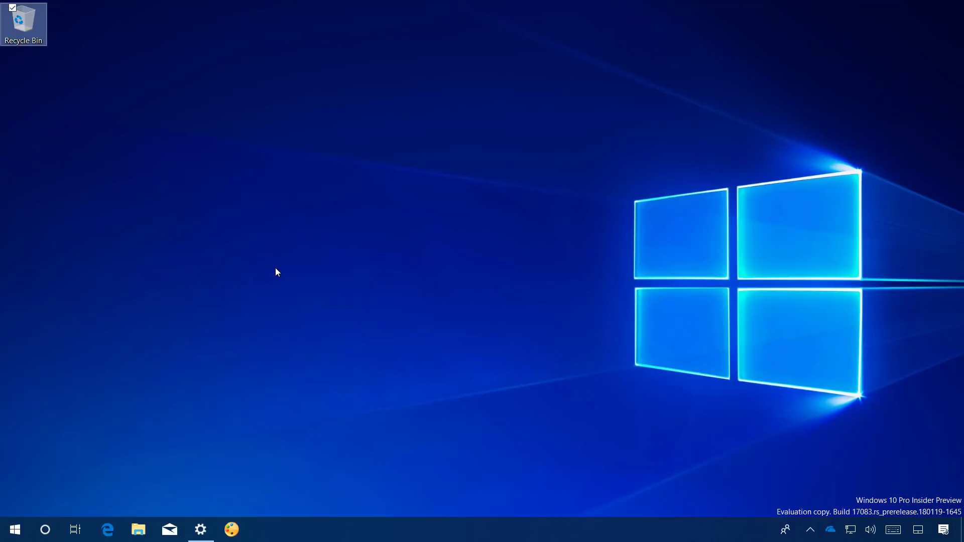
mouse_move(213, 347)
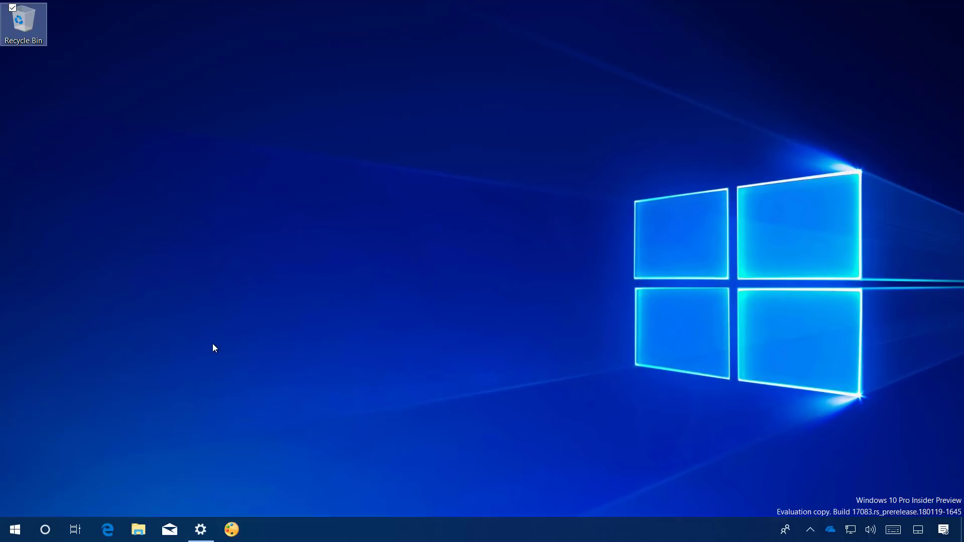